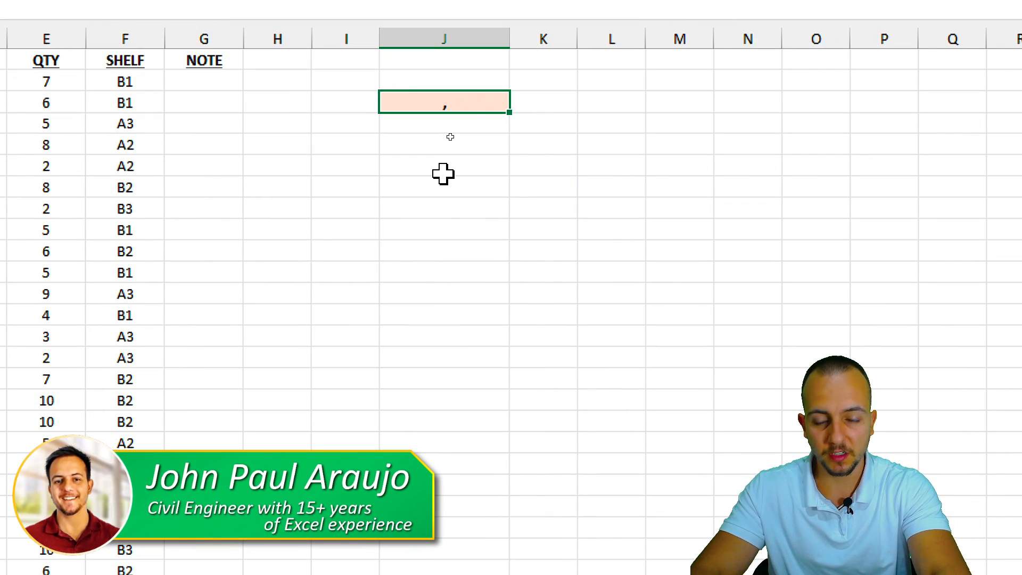
Clear the Vitamin search term from J3 and remove the sheet's existing conditional formatting rules.
{"action": "type", "text": "Vitamin"}
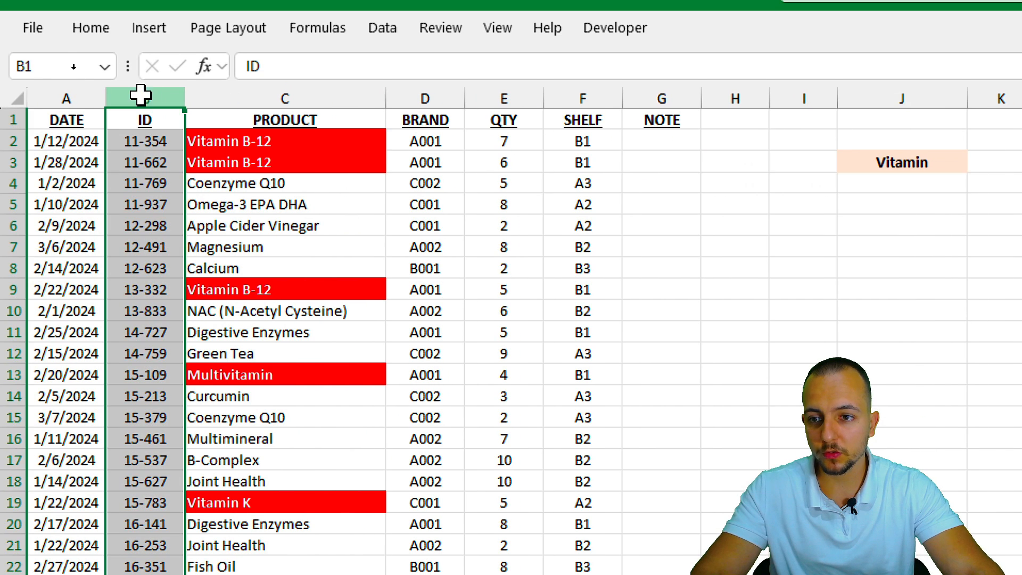
{"action": "left_click", "coordinate": [662, 98]}
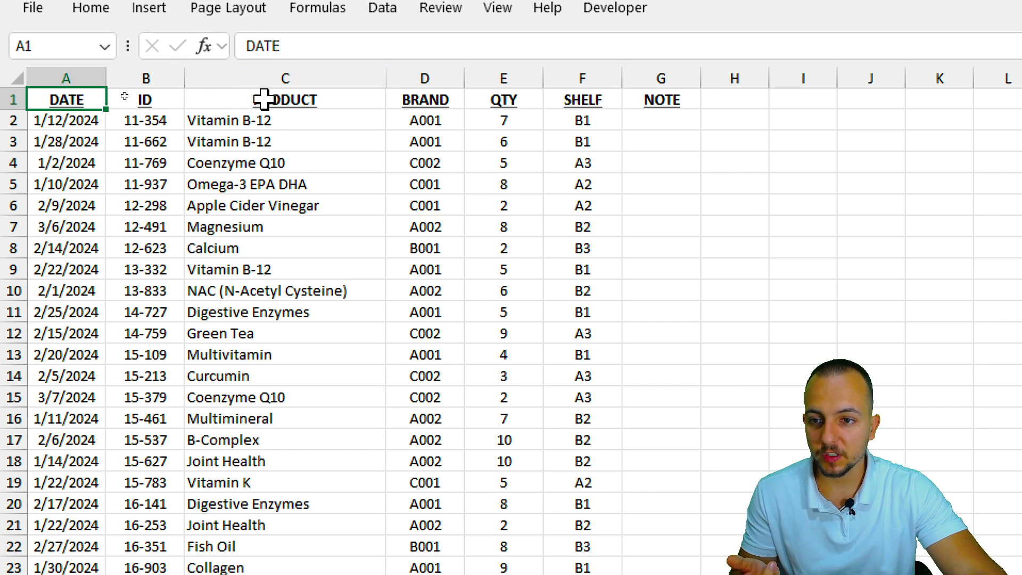
{"action": "left_click_drag", "start_coordinate": [285, 162], "coordinate": [285, 440]}
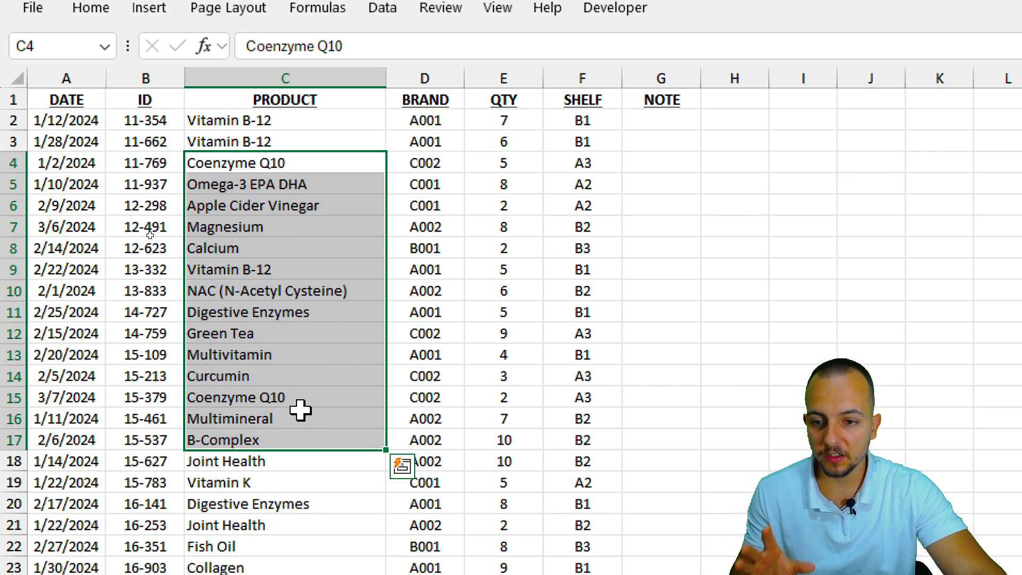
{"action": "left_click", "coordinate": [286, 76]}
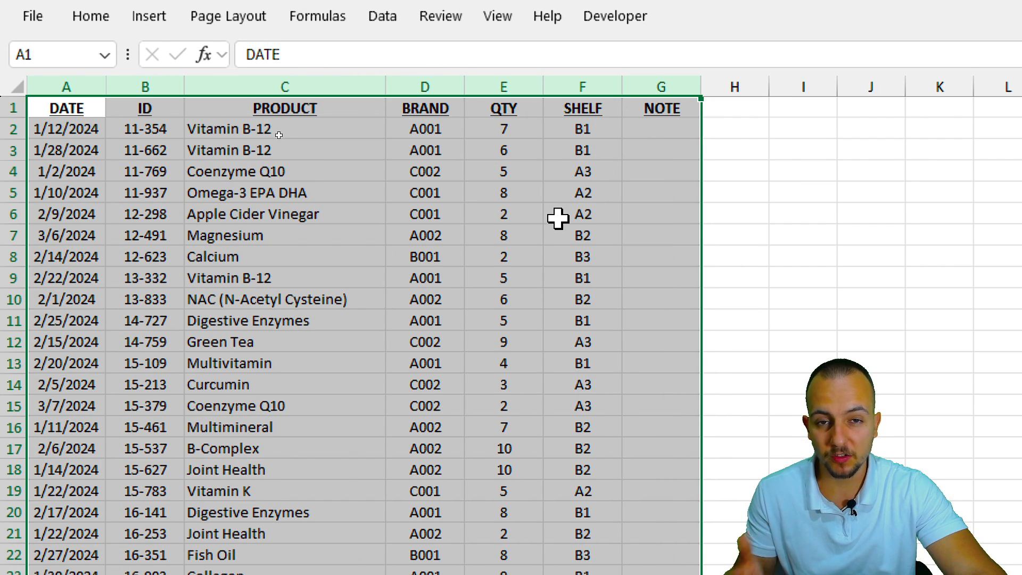
{"action": "scroll", "scroll_direction": "down", "scroll_amount": 3}
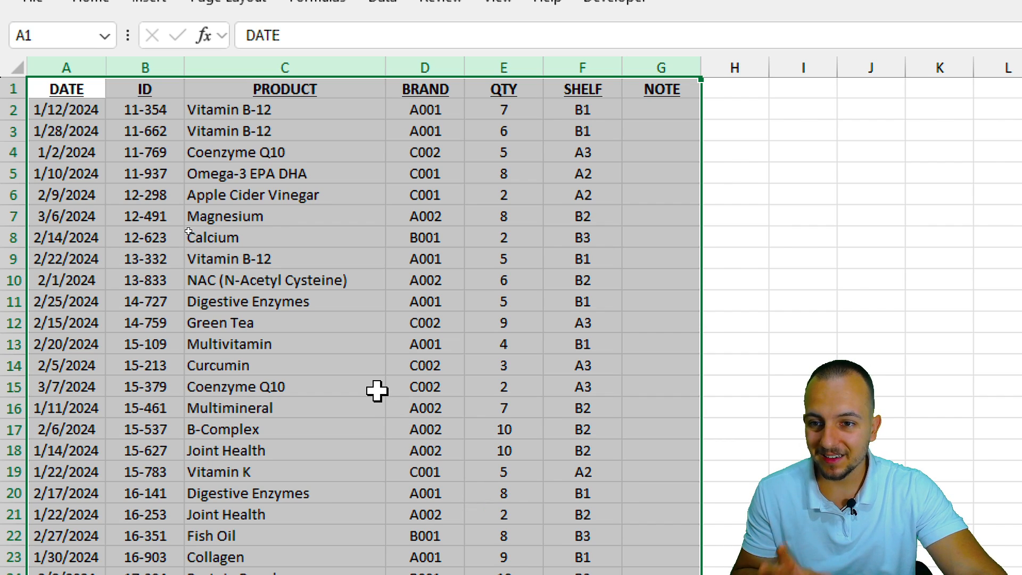
{"action": "mouse_move", "coordinate": [154, 230]}
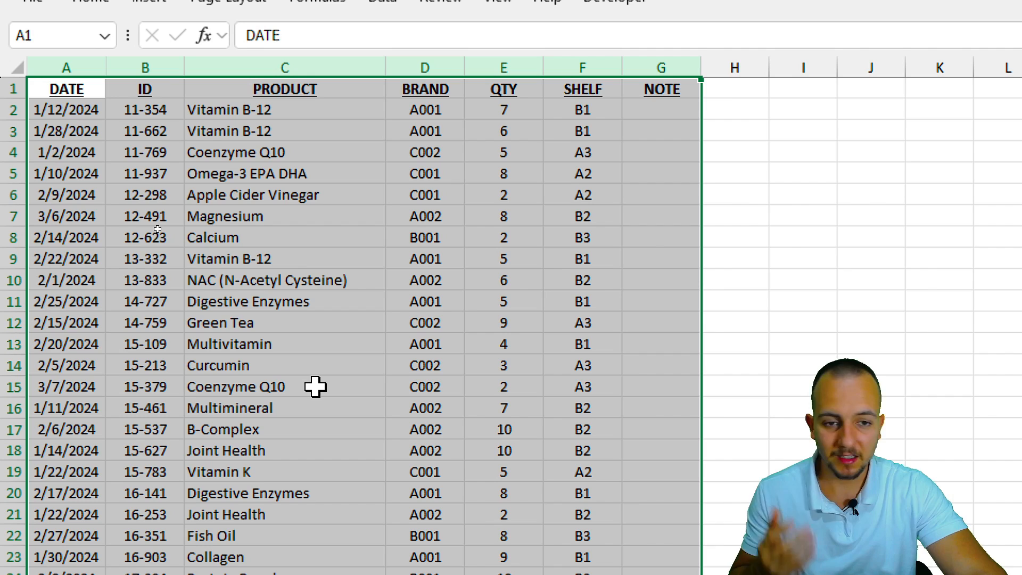
{"action": "scroll", "scroll_direction": "right", "scroll_amount": 3}
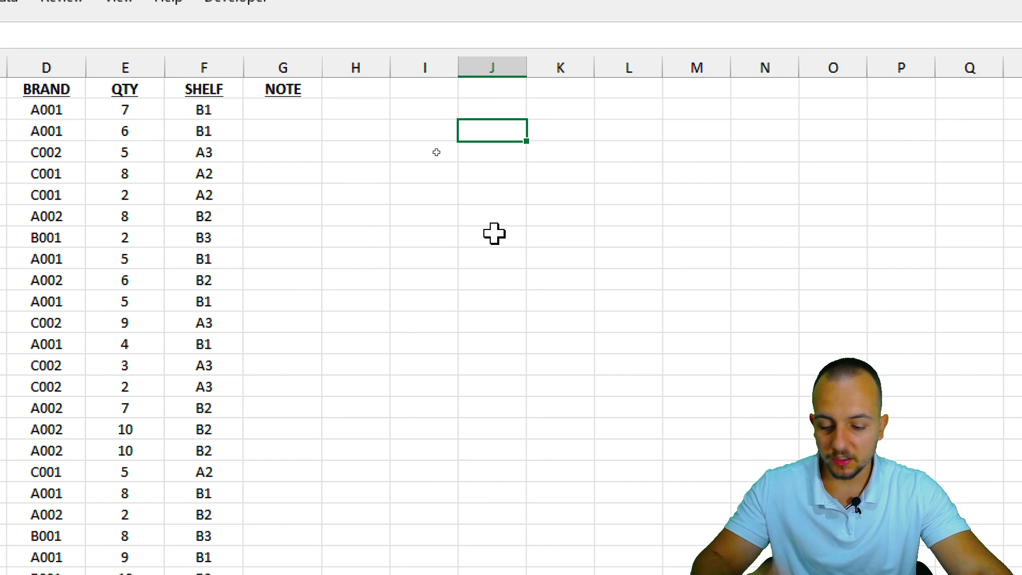
Enter Vitamin as the search term in cell J3.
{"action": "type", "text": "Vitamin"}
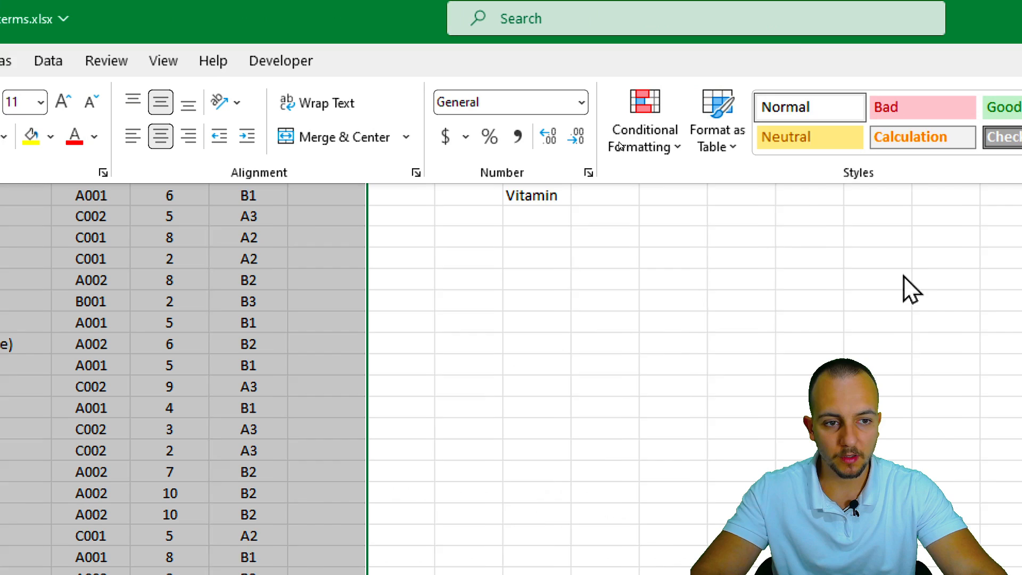
Choose the Text that Contains rule from Conditional Formatting's Highlight Cells Rules.
{"action": "left_click", "coordinate": [646, 128]}
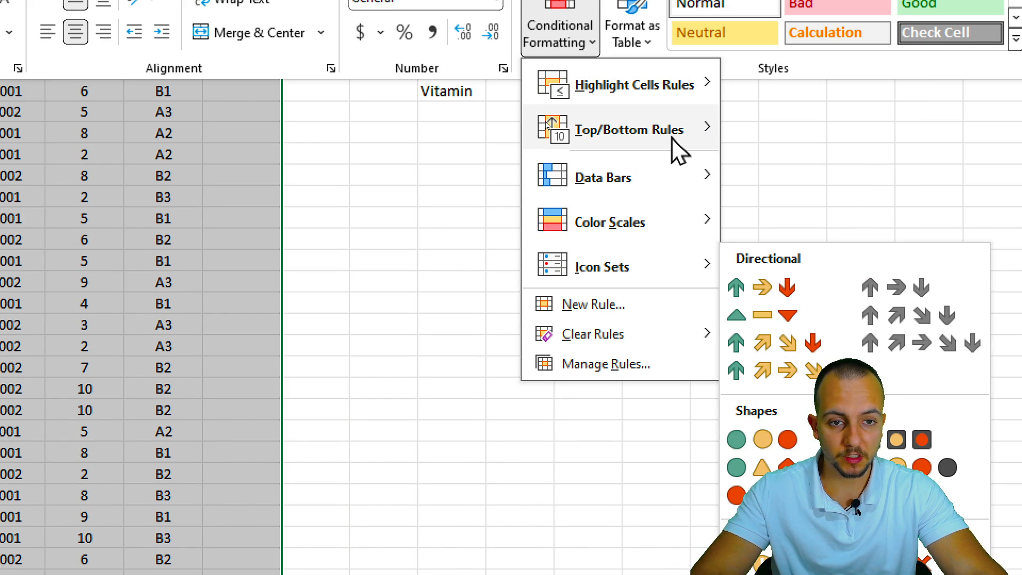
{"action": "mouse_move", "coordinate": [645, 95]}
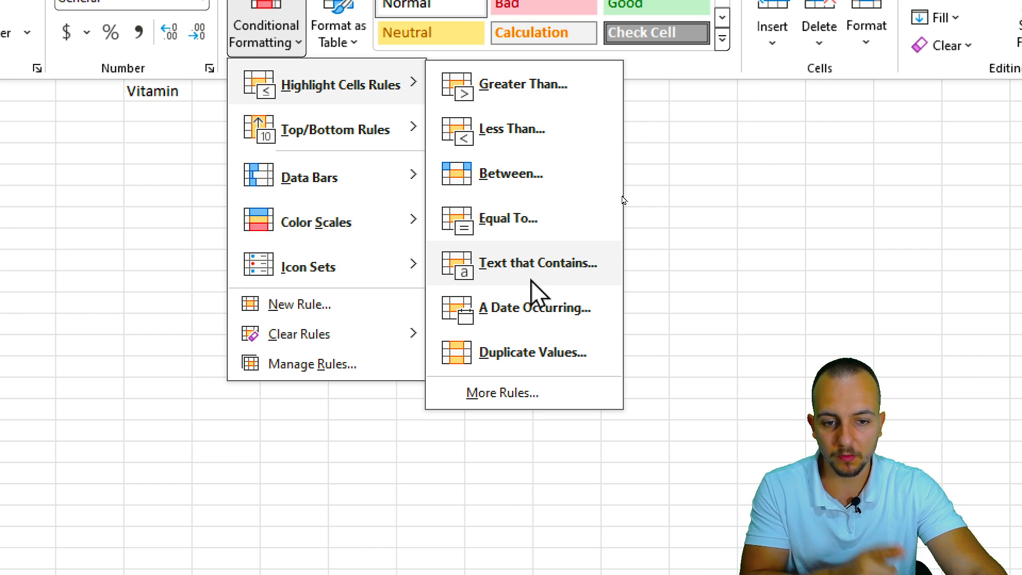
{"action": "left_click", "coordinate": [538, 263]}
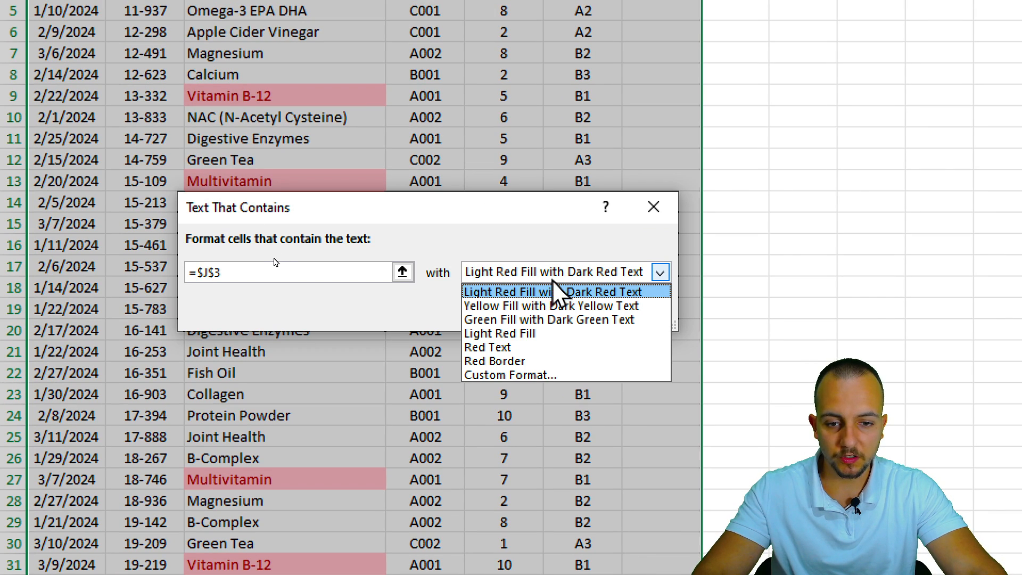
Preview the yellow, green and light red presets for =$J$3 matches, then choose Custom Format.
{"action": "left_click", "coordinate": [551, 305]}
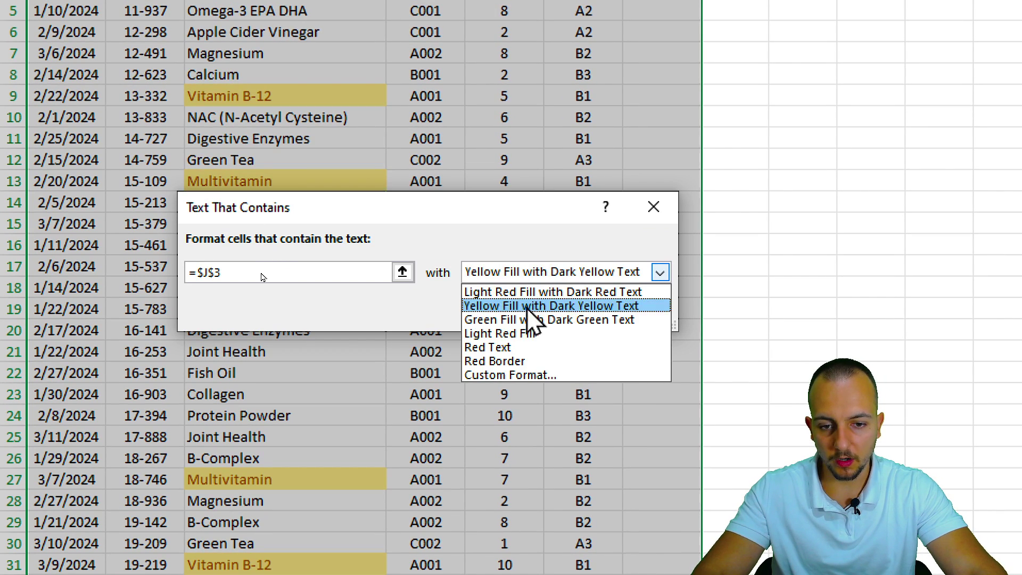
{"action": "left_click", "coordinate": [549, 320]}
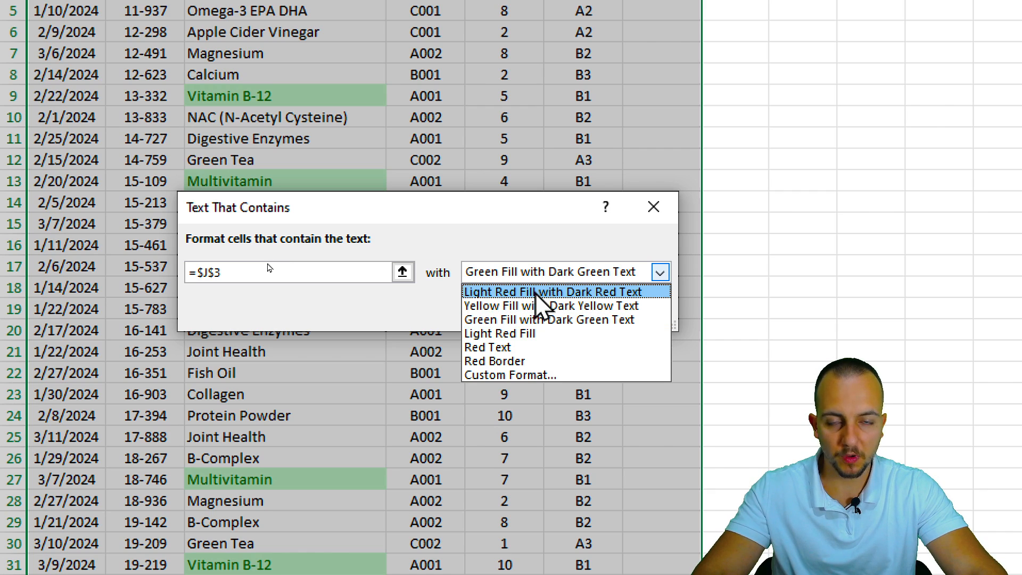
{"action": "left_click", "coordinate": [553, 291]}
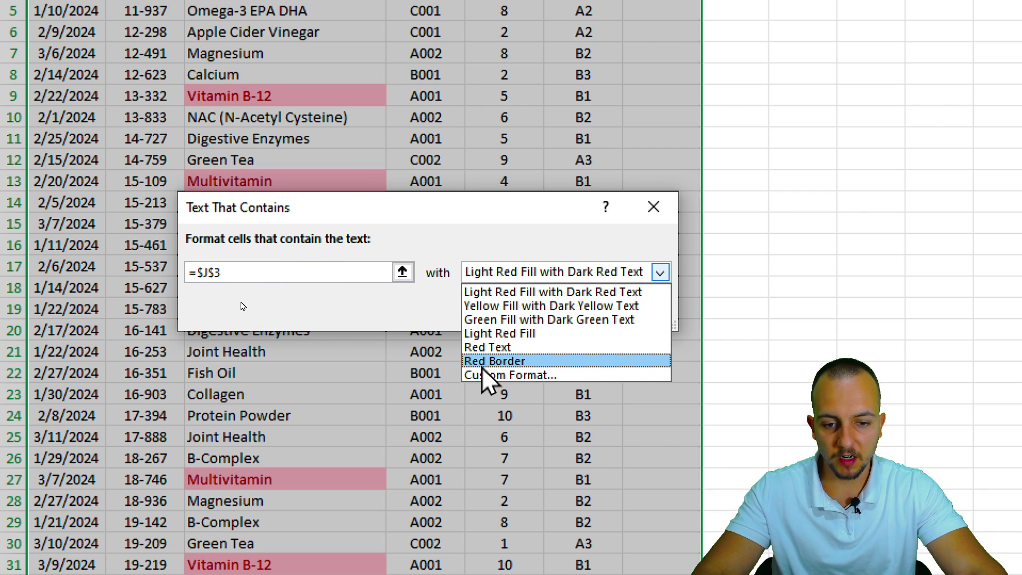
{"action": "left_click", "coordinate": [510, 375]}
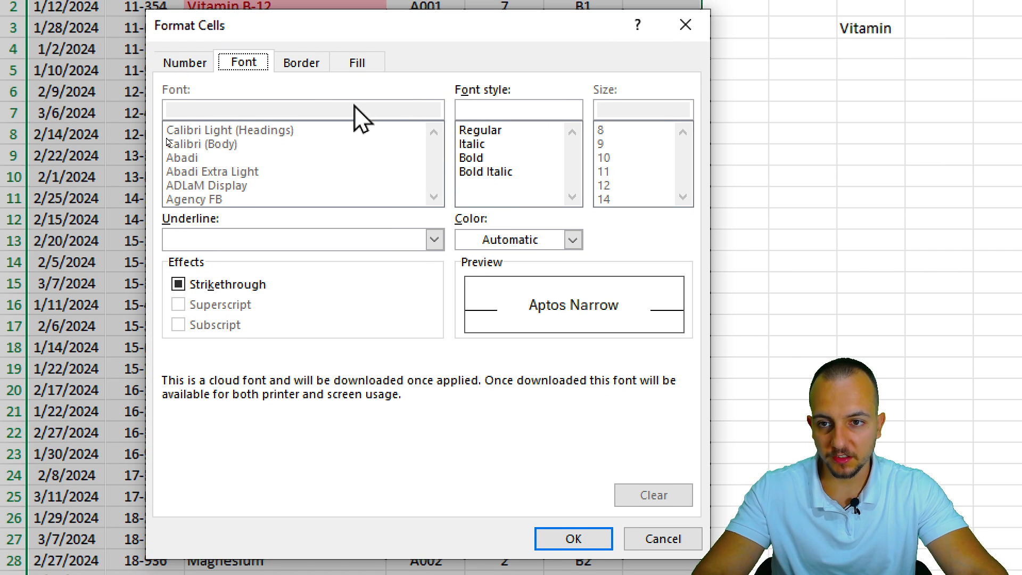
Format matching cells bold with a red fill and apply the rule to the purchases table.
{"action": "left_click", "coordinate": [573, 240]}
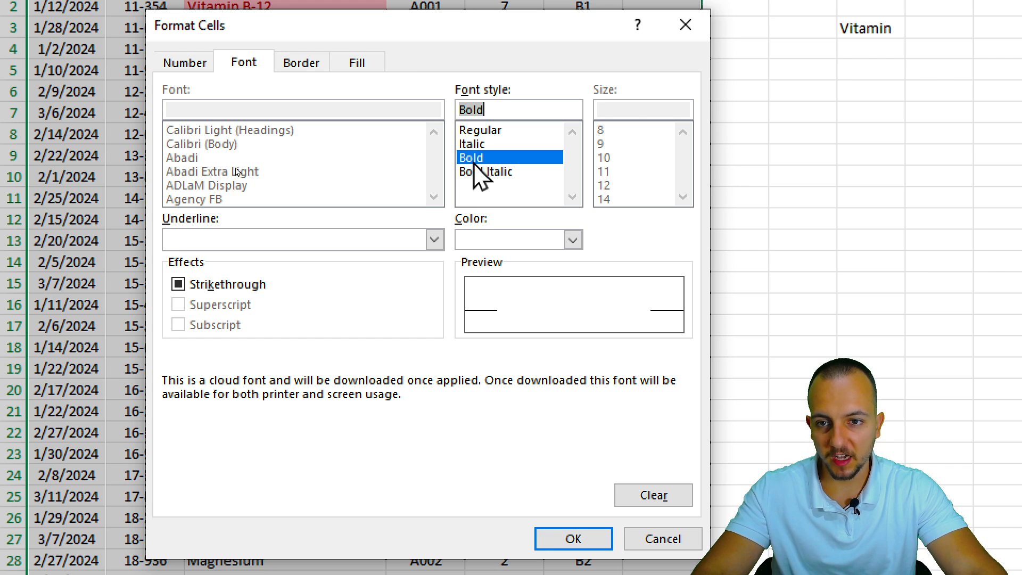
{"action": "left_click", "coordinate": [358, 62]}
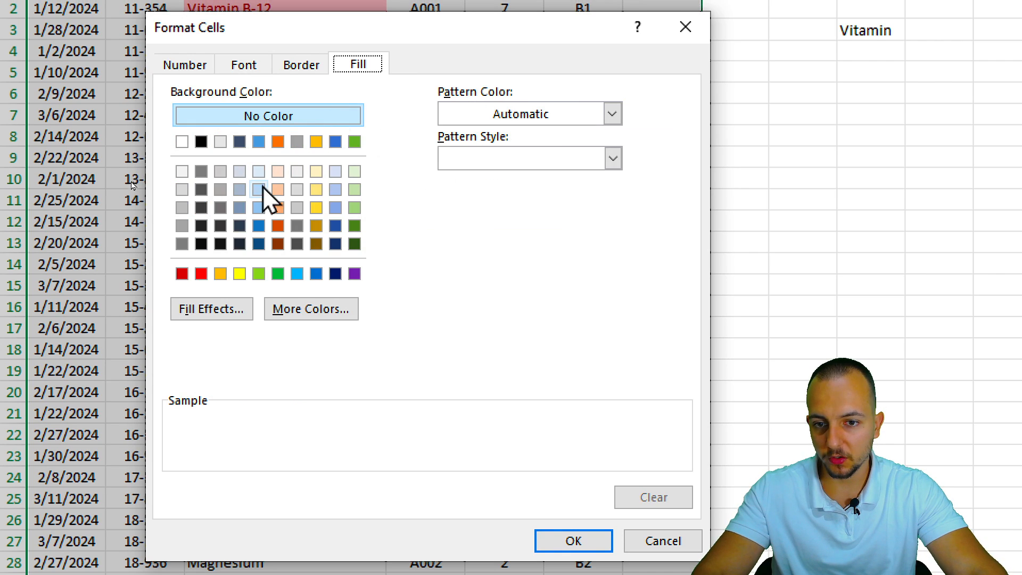
{"action": "left_click", "coordinate": [200, 273]}
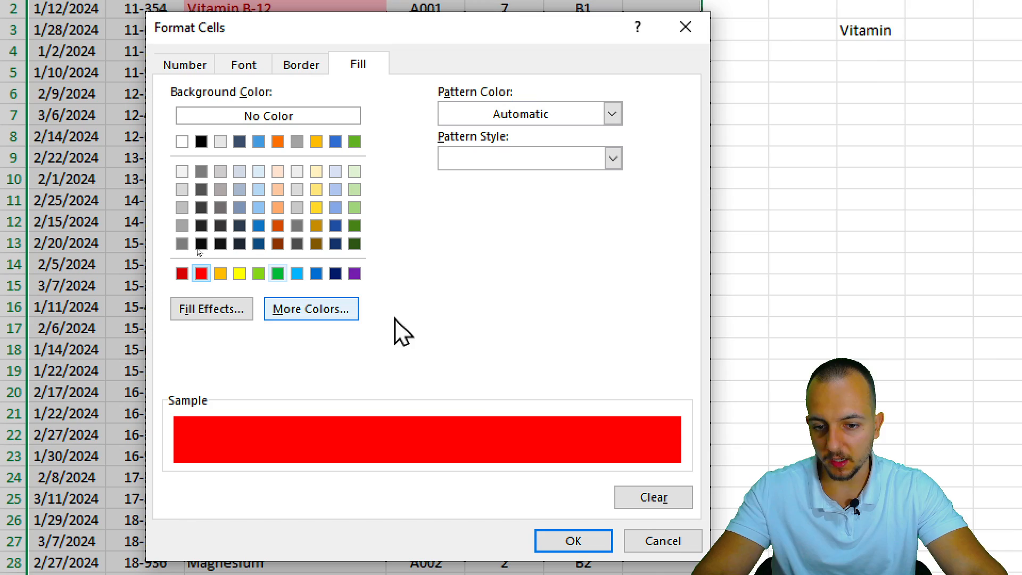
{"action": "left_click", "coordinate": [574, 541]}
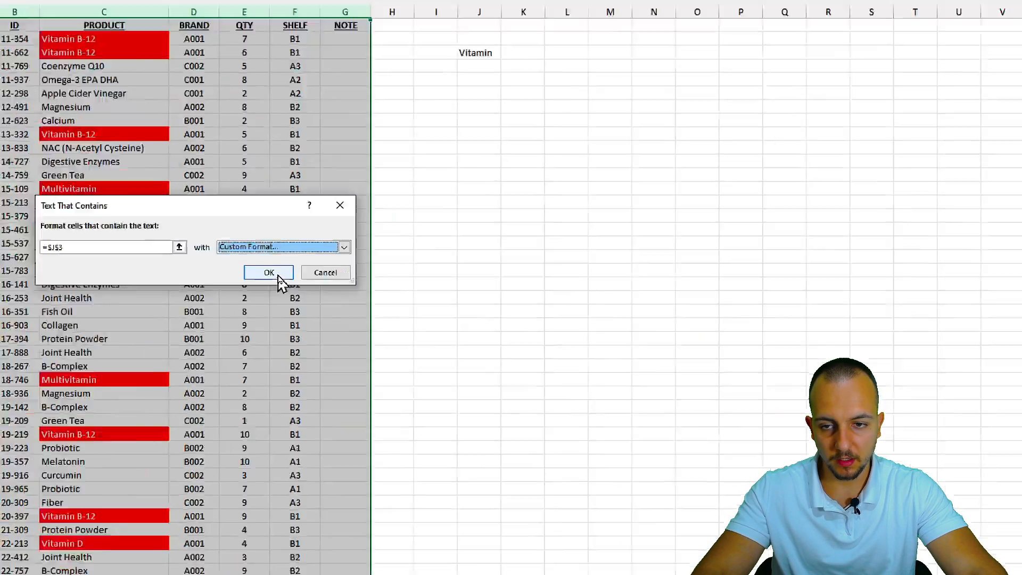
{"action": "left_click", "coordinate": [269, 273]}
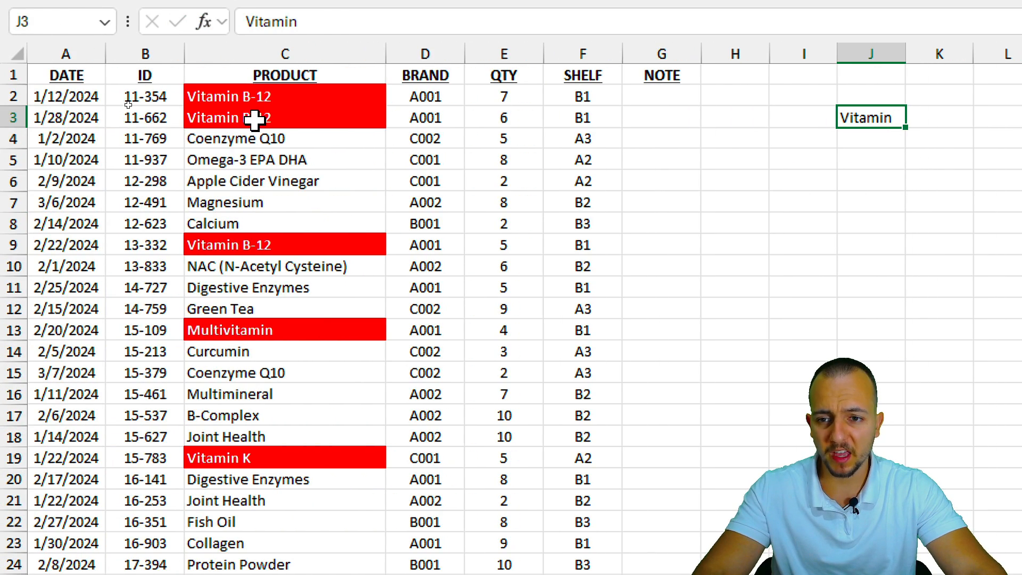
{"action": "scroll", "scroll_direction": "down", "scroll_amount": 3}
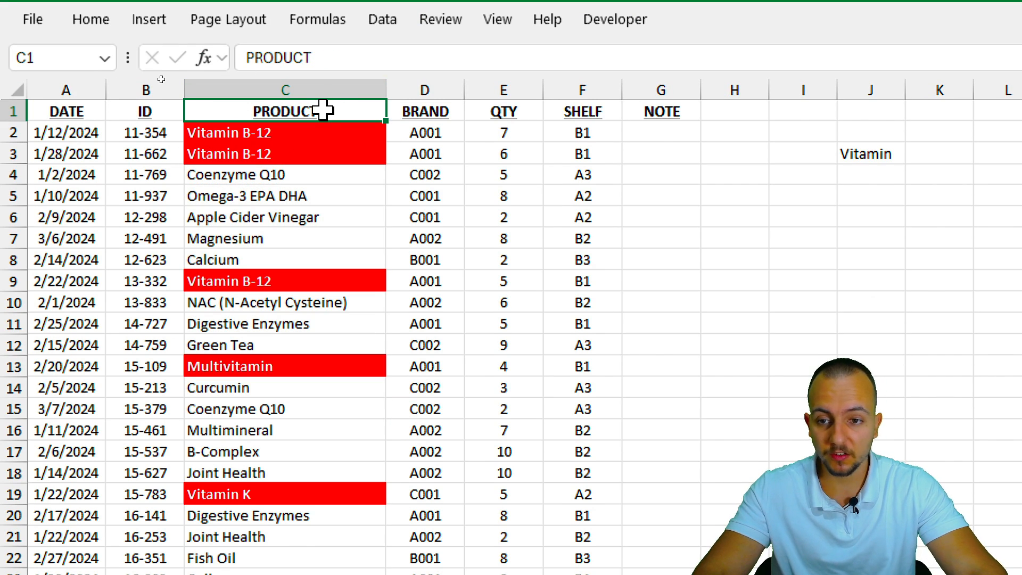
{"action": "mouse_move", "coordinate": [111, 97]}
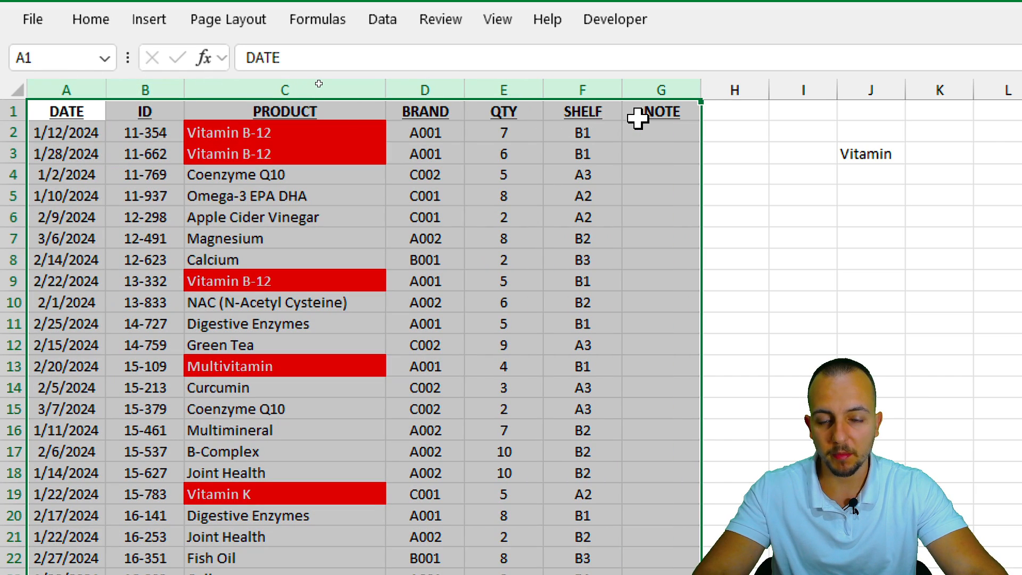
{"action": "left_click", "coordinate": [869, 153]}
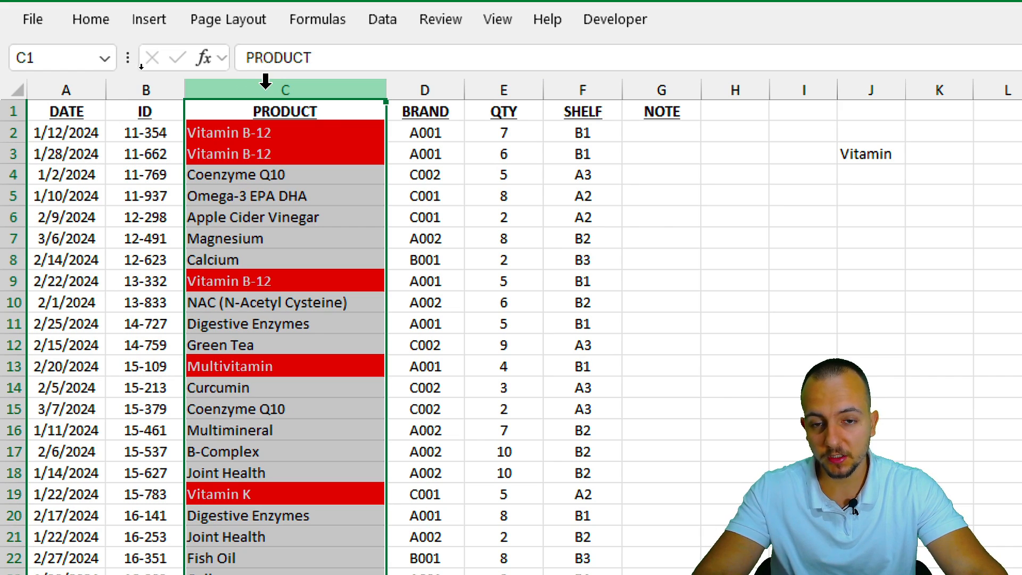
{"action": "left_click", "coordinate": [425, 88]}
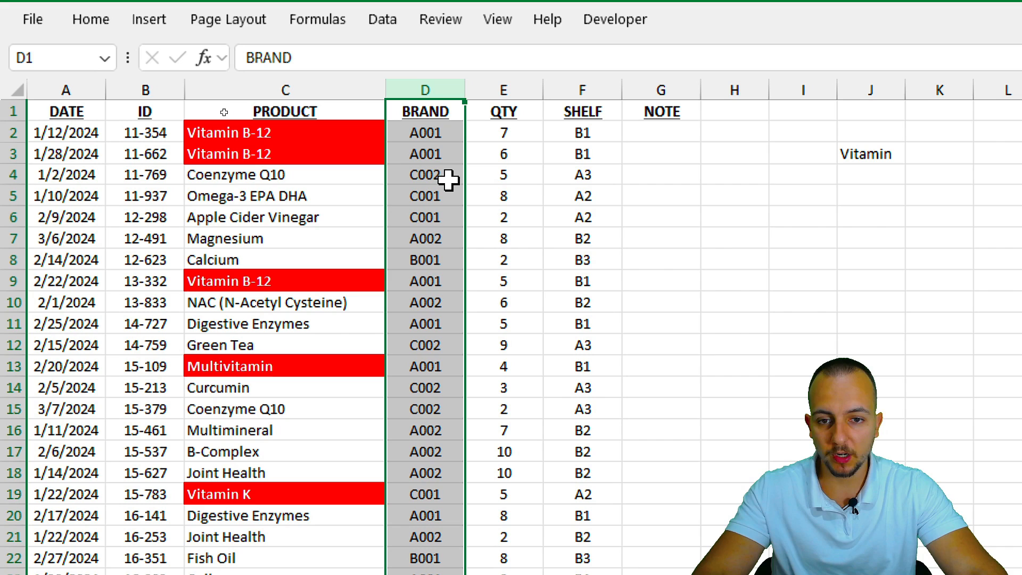
Apply the contains-text rule to column D and change the J3 search term to a00.
{"action": "left_click", "coordinate": [426, 154]}
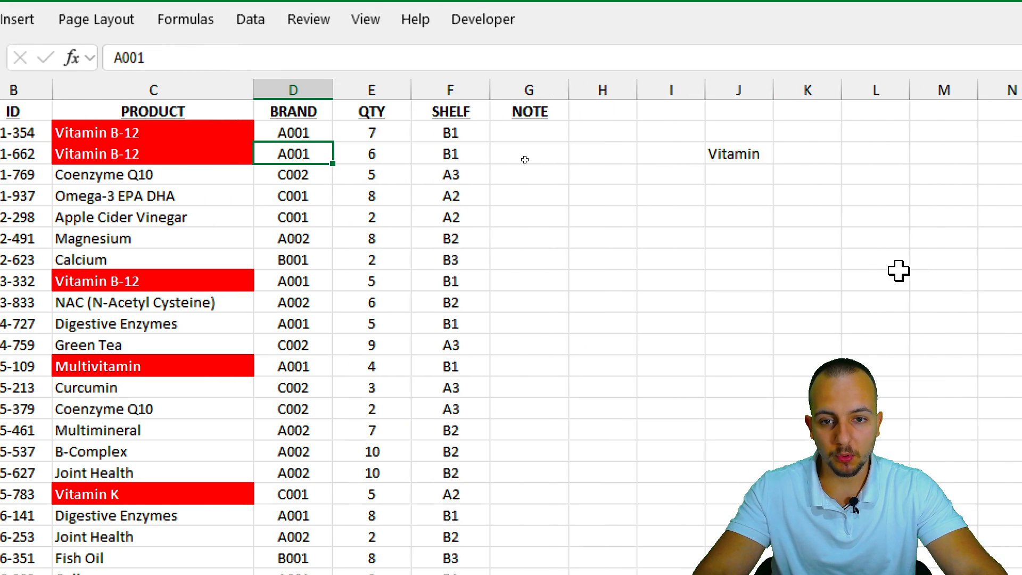
{"action": "type", "text": "a00"}
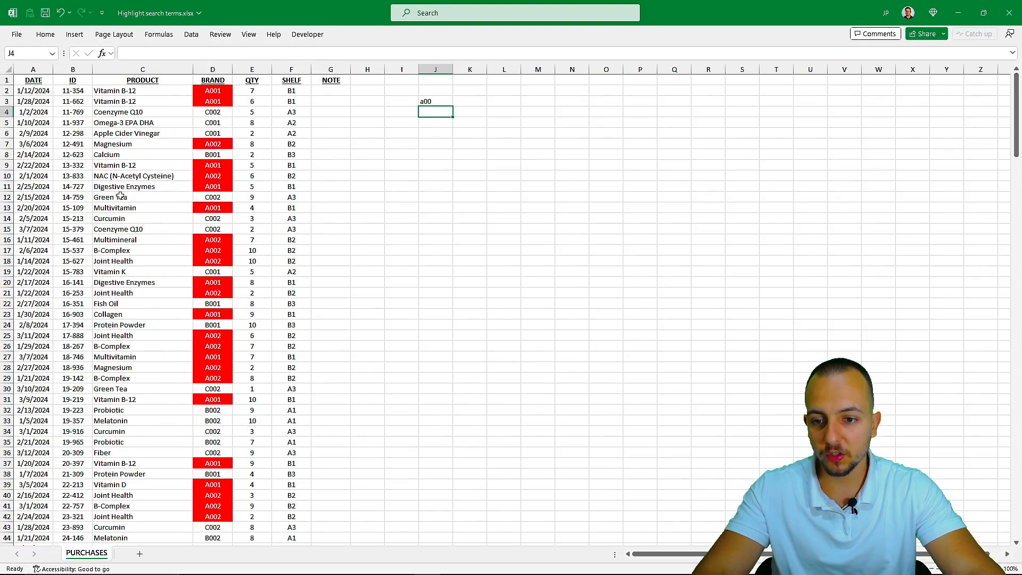
{"action": "scroll", "scroll_direction": "down", "scroll_amount": 3}
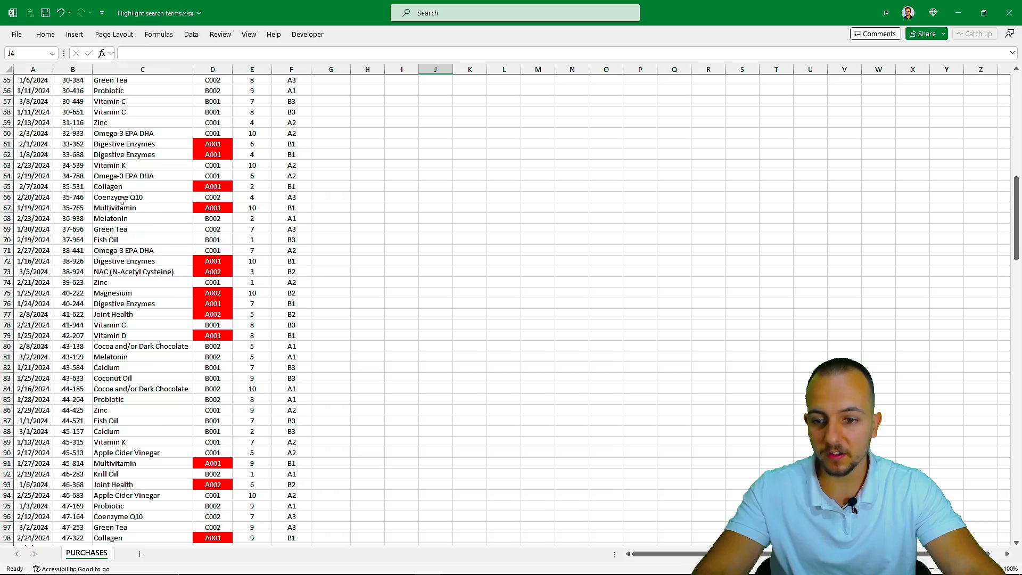
{"action": "scroll", "scroll_direction": "down", "scroll_amount": 3}
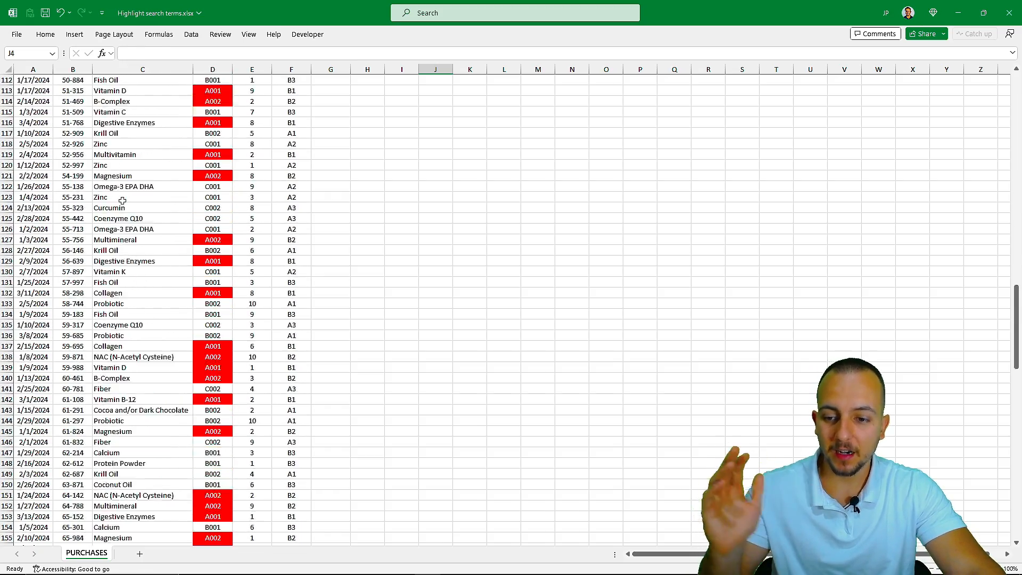
{"action": "scroll", "scroll_direction": "down", "scroll_amount": 3}
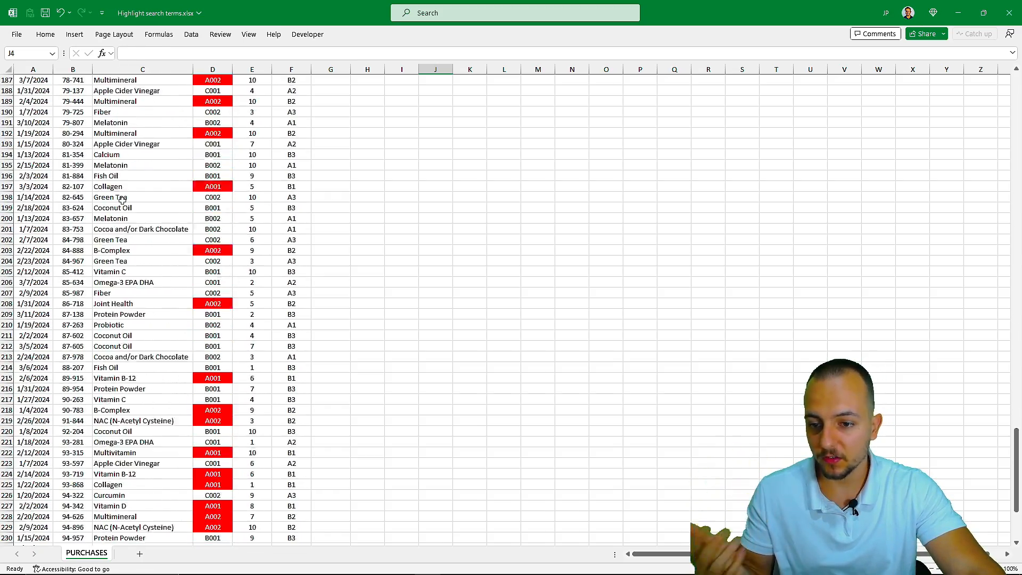